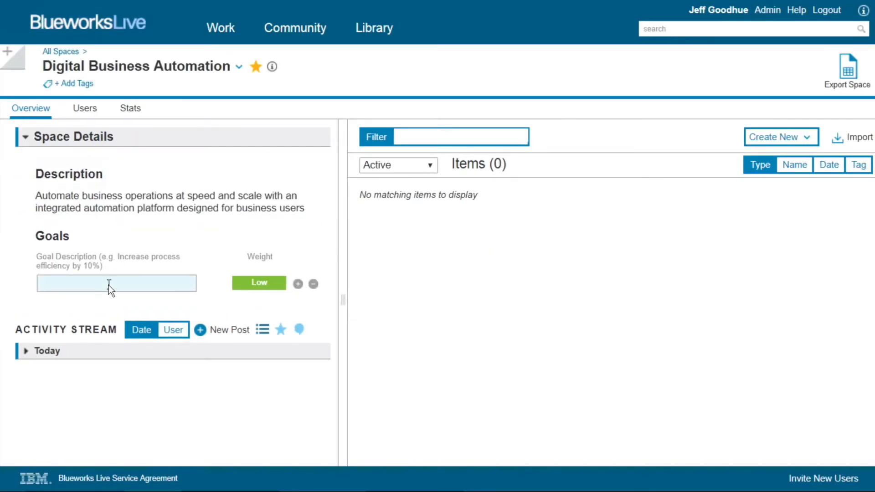
# Add the goal 'Use Workflow automation to remove 40% of manual steps' with Medium weight.
pyautogui.write('Use Workfl')
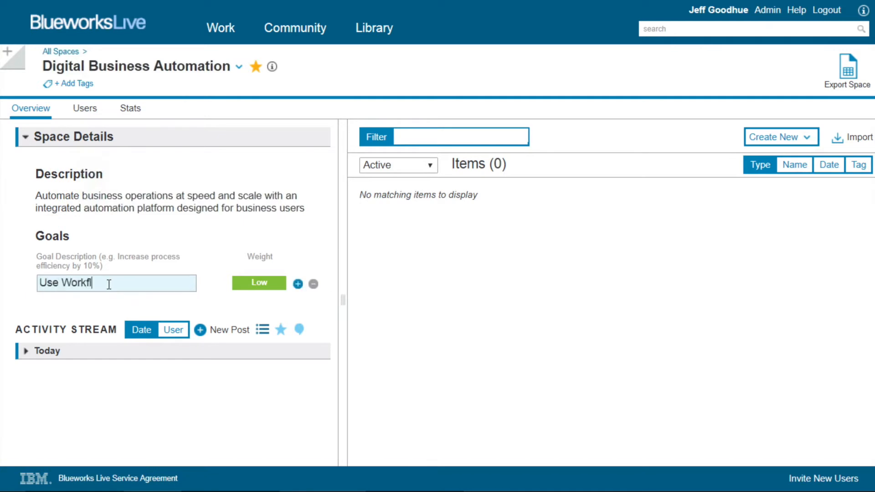
pyautogui.write('Workflow automation to remove')
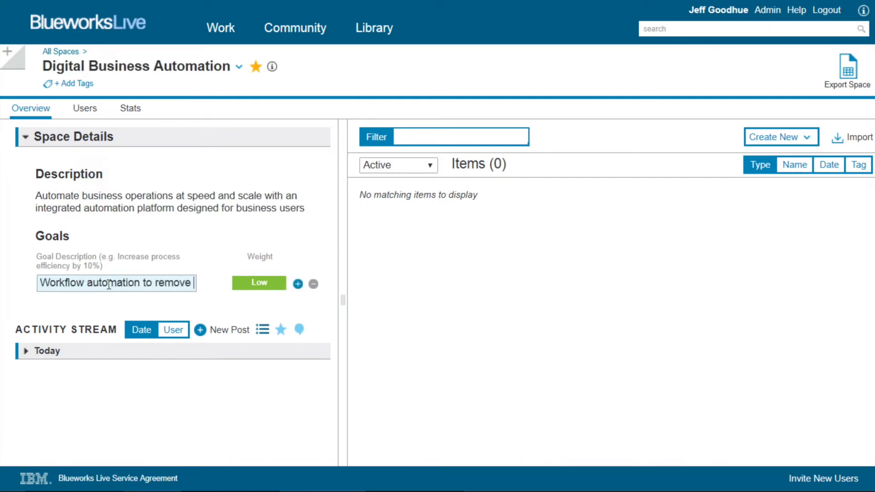
pyautogui.write('40% of manual s')
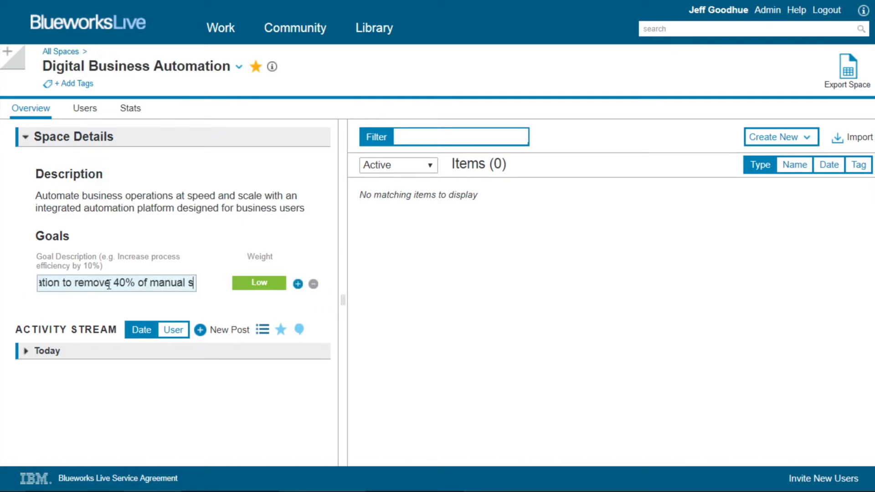
pyautogui.click(258, 283)
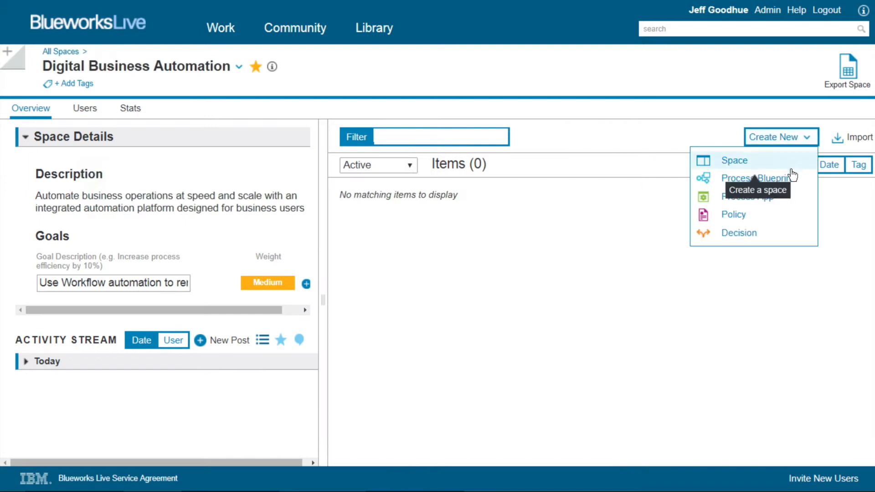
# Create a new process blueprint named HR Onboarding in the space.
pyautogui.click(756, 178)
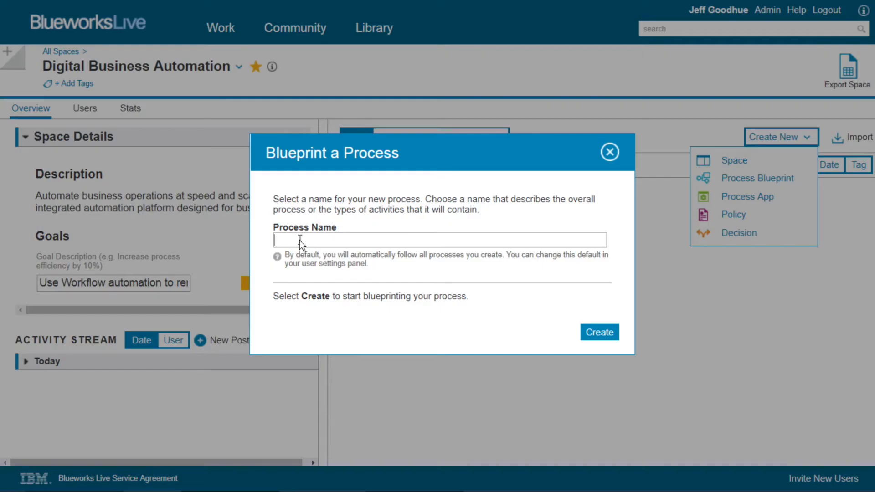
pyautogui.write('HR Onboar')
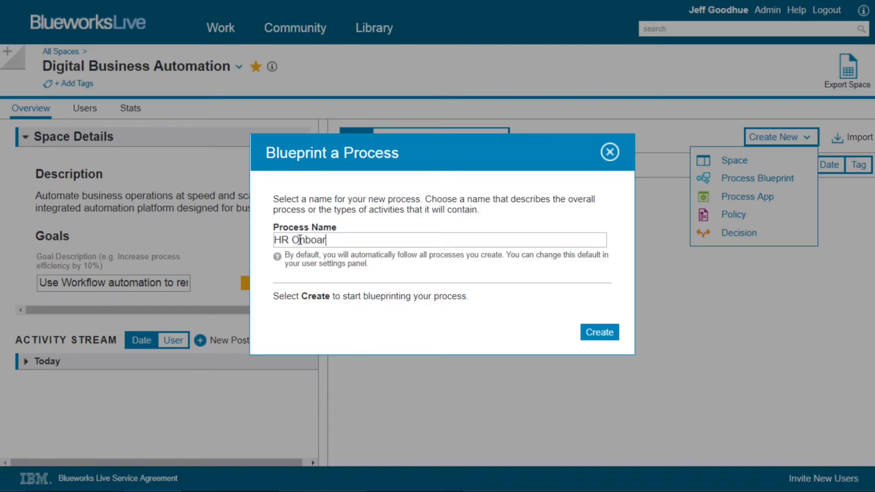
pyautogui.click(599, 332)
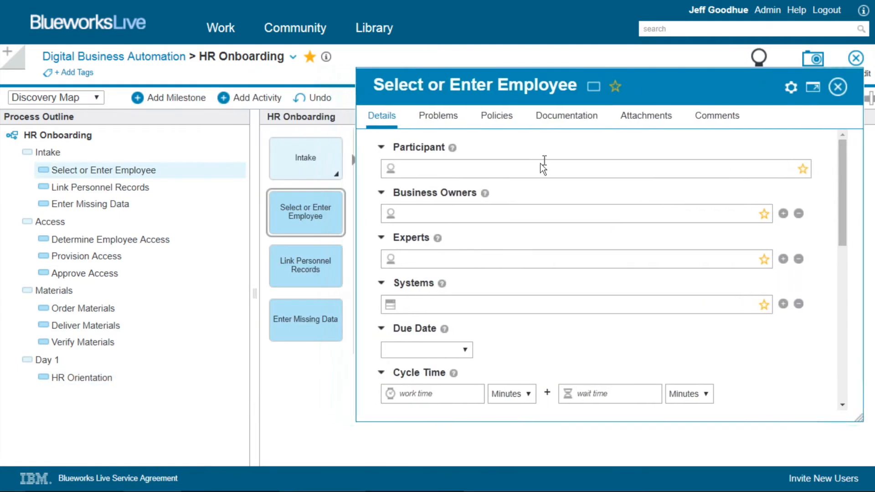
# Set the activity's participant to HR Specialist, system to HR System, and its work and wait times.
pyautogui.click(558, 213)
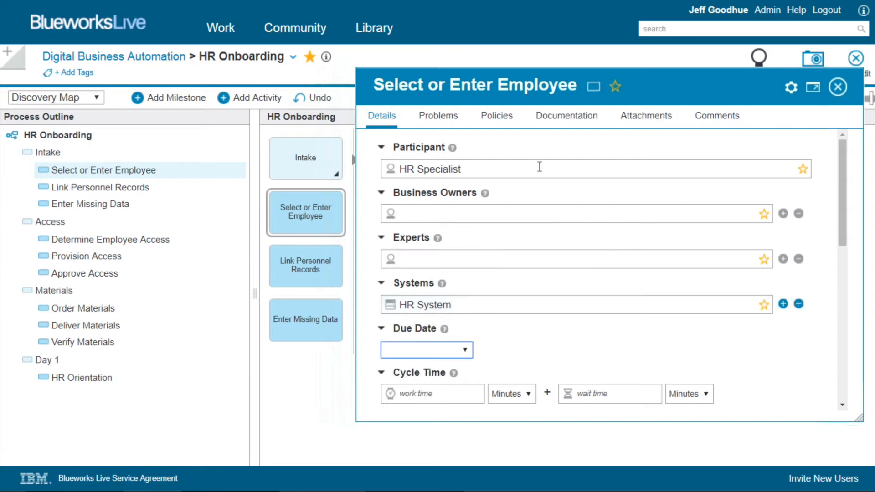
pyautogui.click(643, 394)
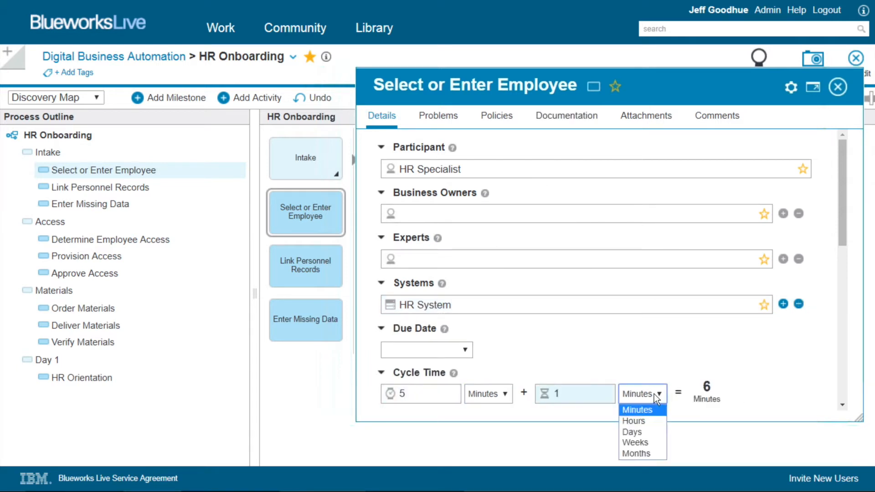
pyautogui.click(838, 87)
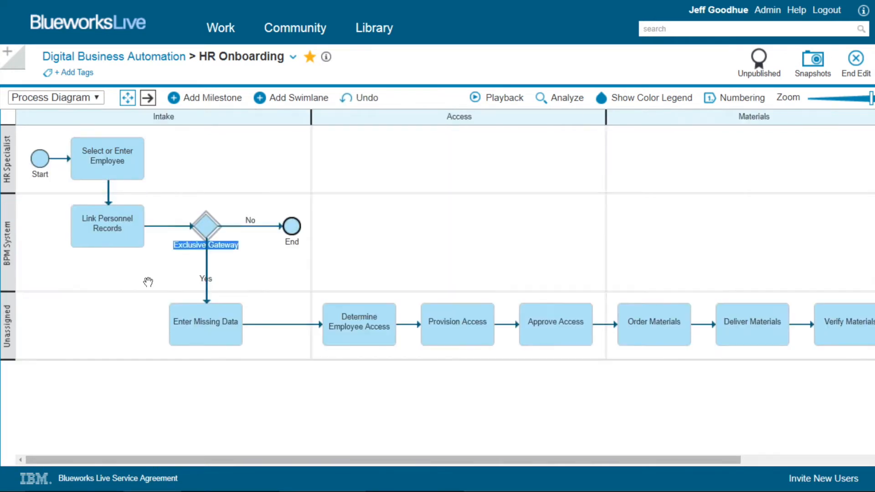
# Rename the gateway 'Missing Data?' and move Determine Employee Access into a new participant swimlane.
pyautogui.write('Missing Data?')
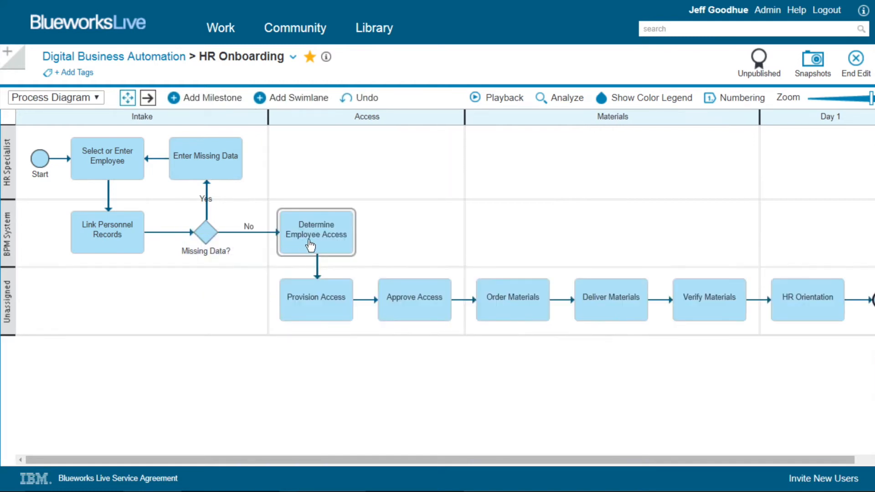
pyautogui.rightClick(107, 159)
pyautogui.write('Rob')
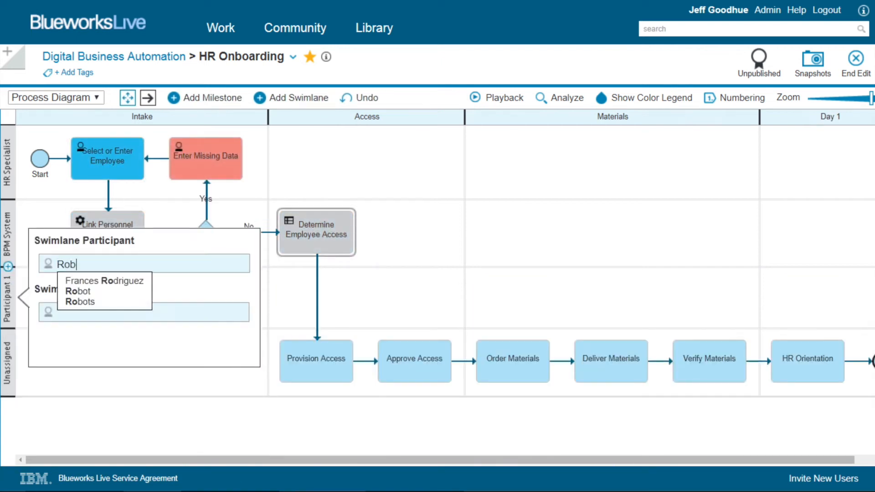
pyautogui.click(78, 291)
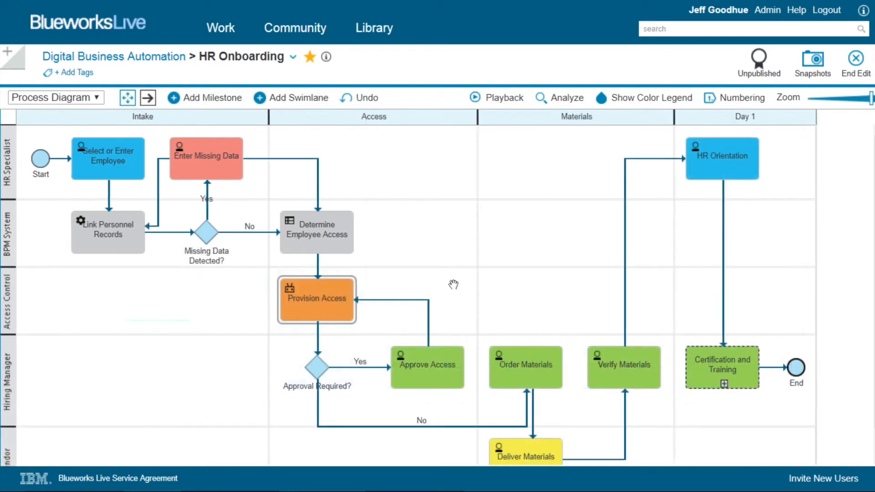
pyautogui.moveTo(566, 103)
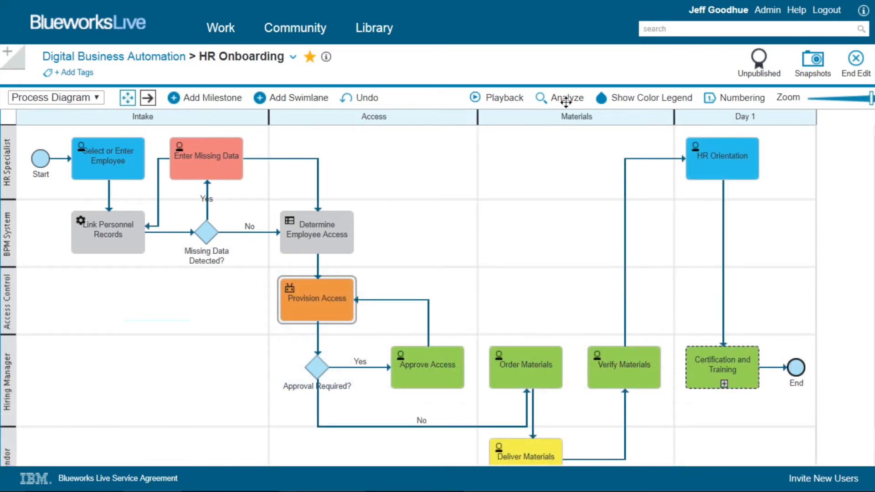
pyautogui.click(565, 97)
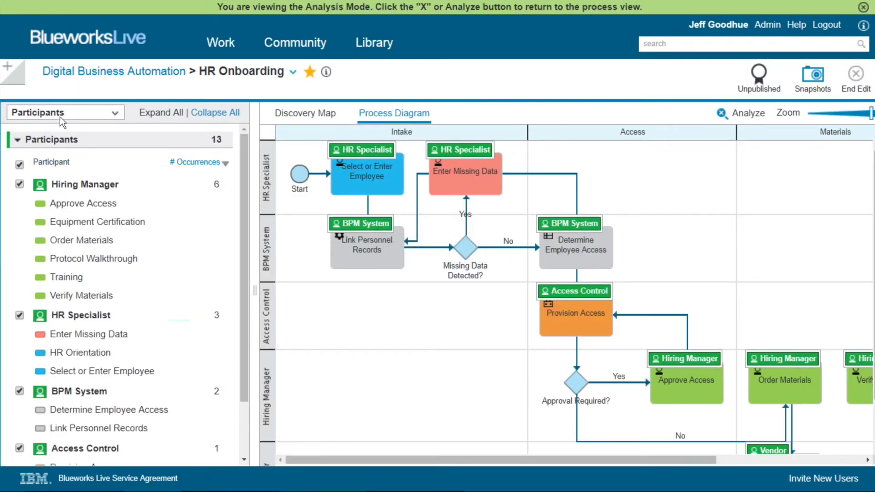
pyautogui.click(63, 112)
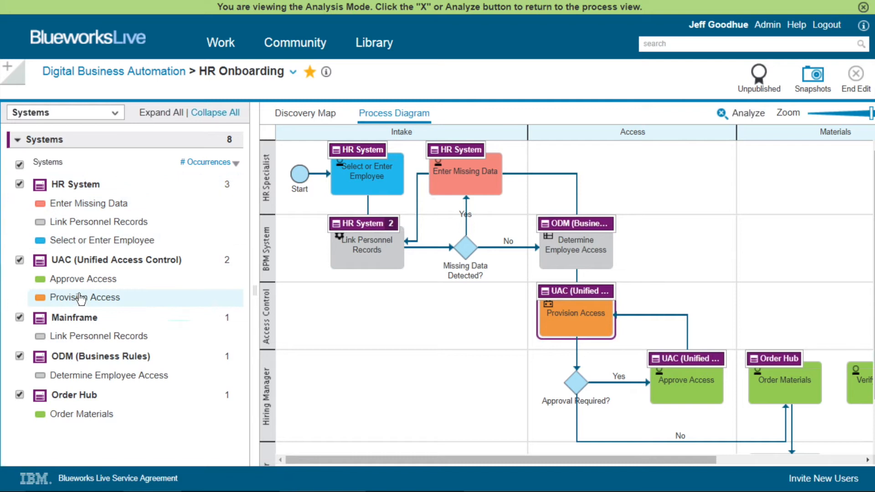
pyautogui.click(64, 112)
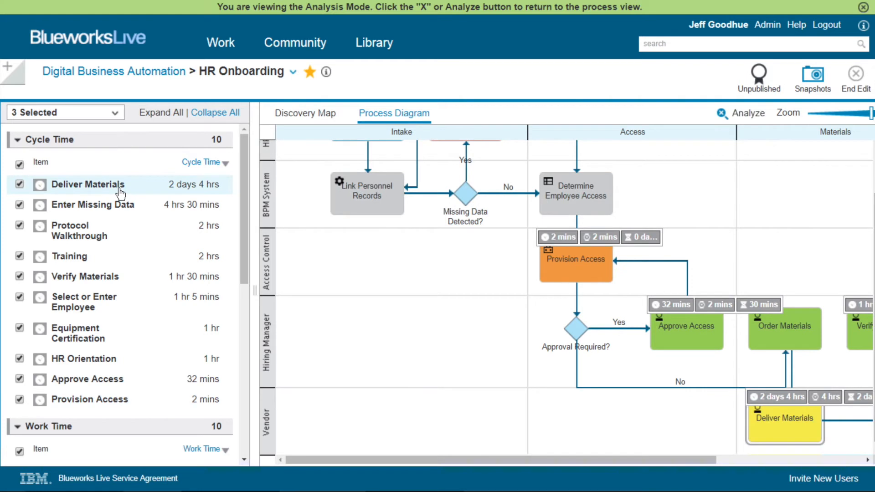
pyautogui.click(64, 112)
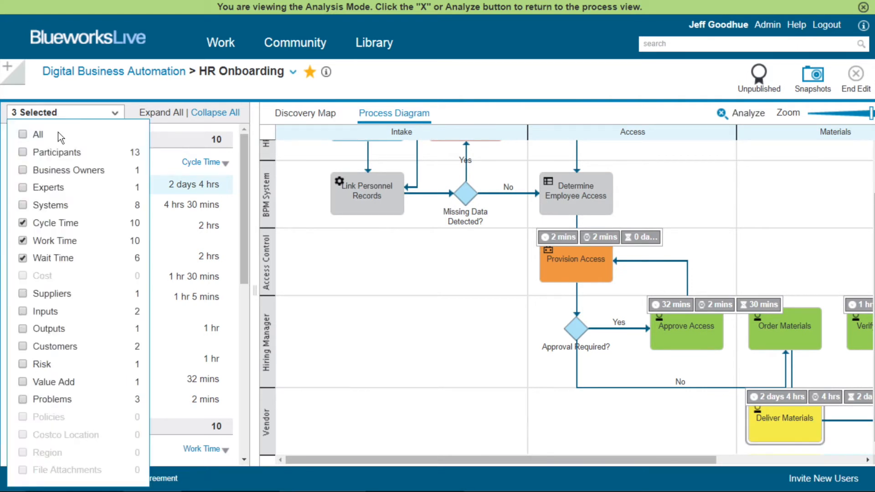
pyautogui.click(22, 223)
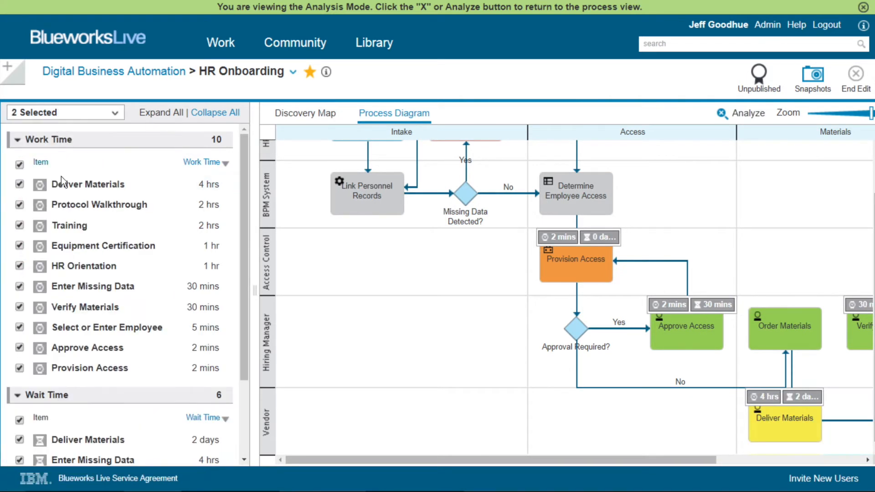
pyautogui.click(87, 184)
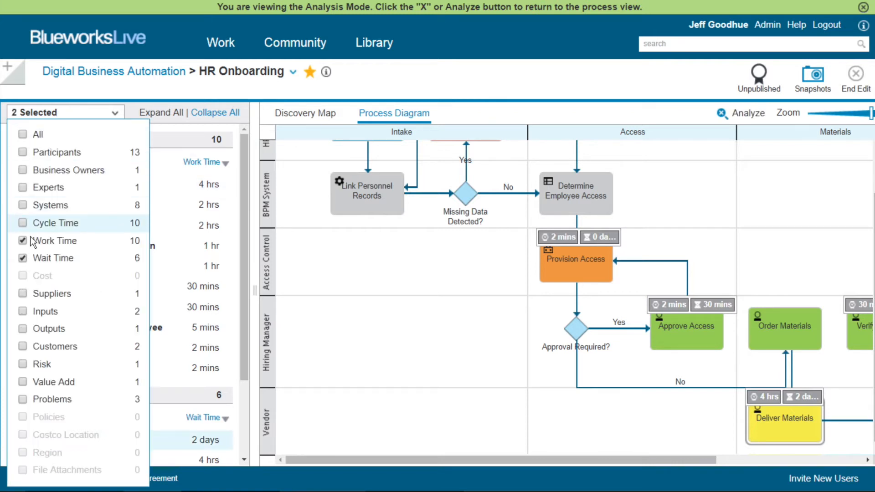
pyautogui.click(63, 399)
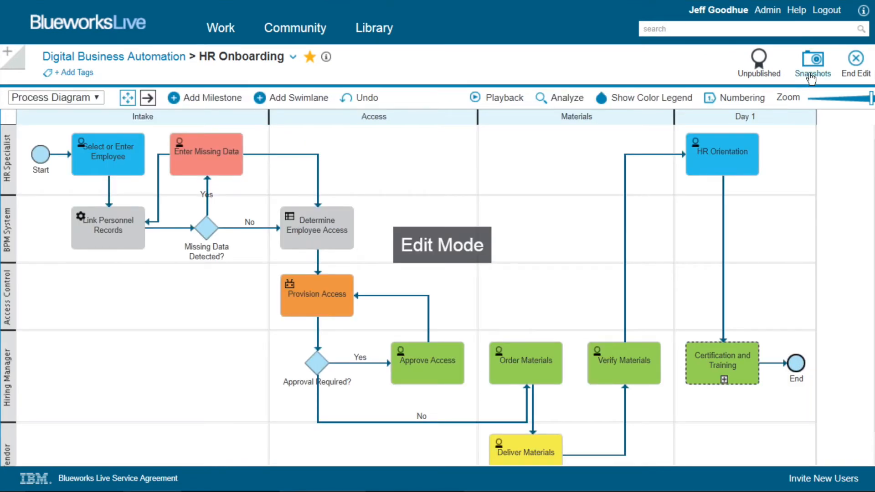
# Create a snapshot of the HR Onboarding process from the snapshot history.
pyautogui.click(813, 58)
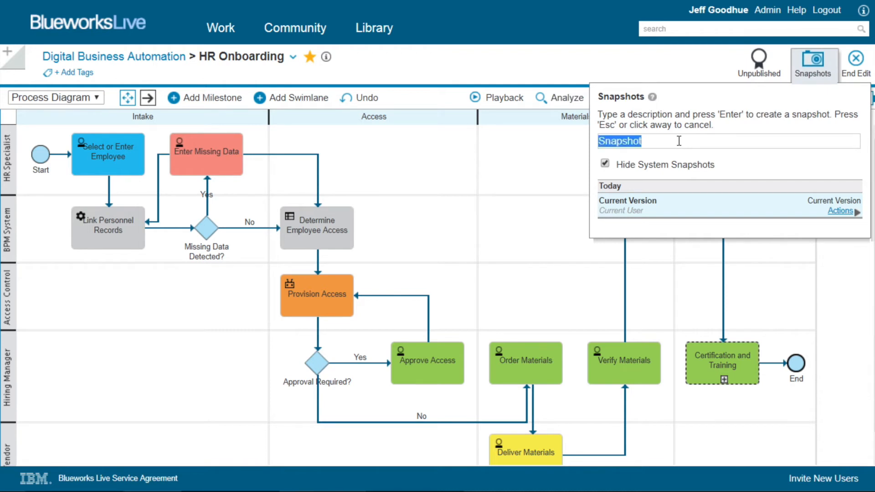
pyautogui.press('Return')
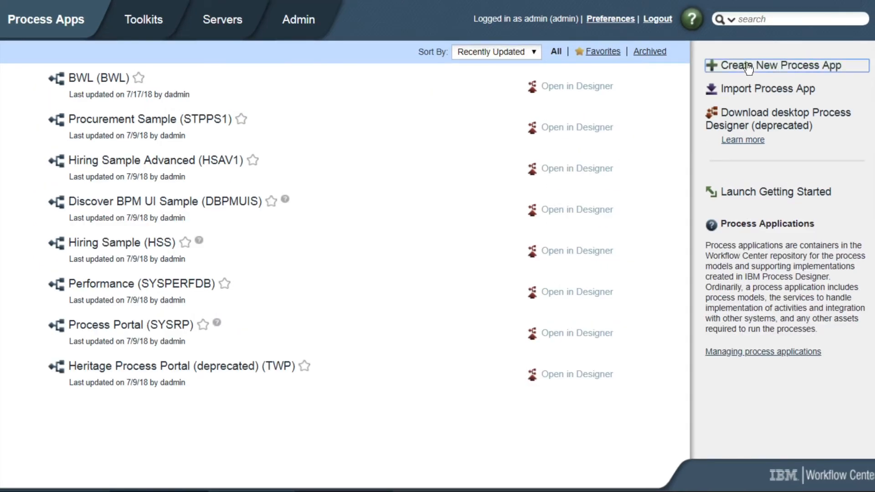
# Create the HR Flows process app and open it in Process Designer.
pyautogui.click(779, 66)
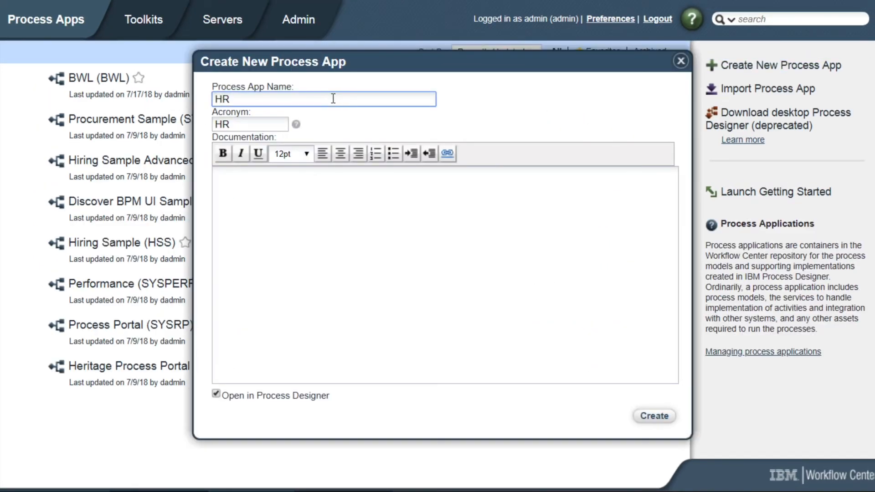
pyautogui.write('Flows')
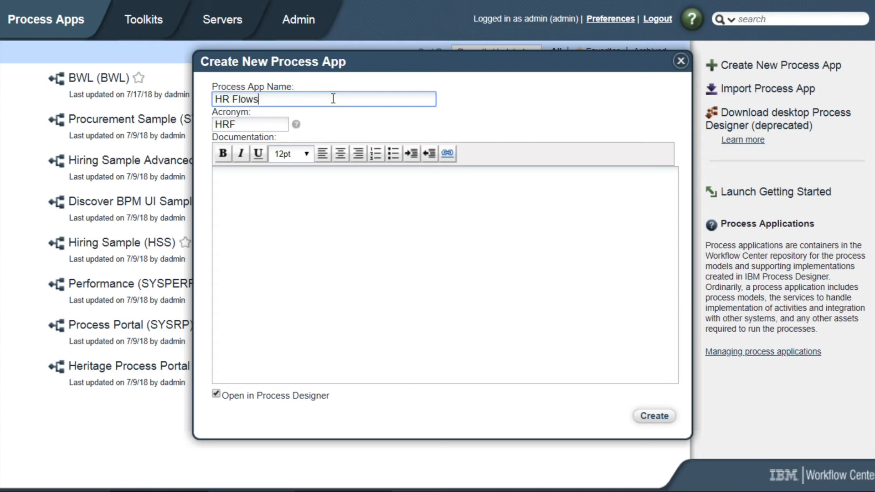
pyautogui.click(654, 416)
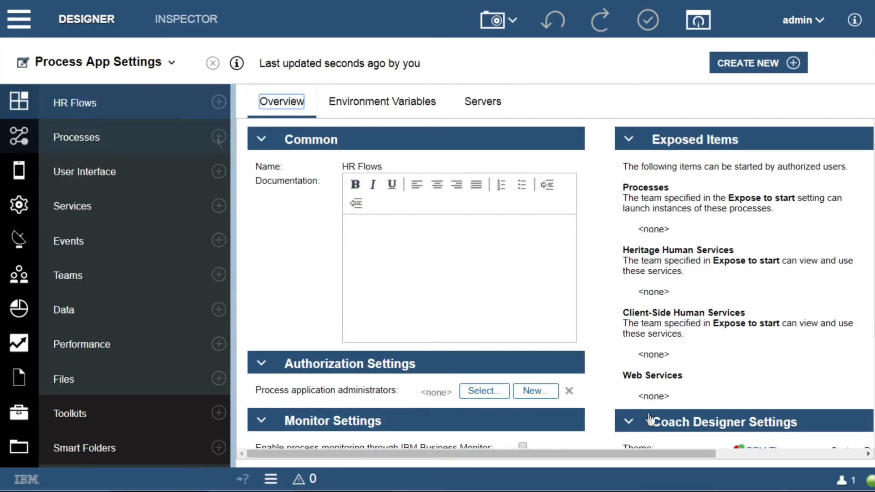
# Subscribe to the HR Onboarding Blueworks Live process and list the imported processes.
pyautogui.click(218, 137)
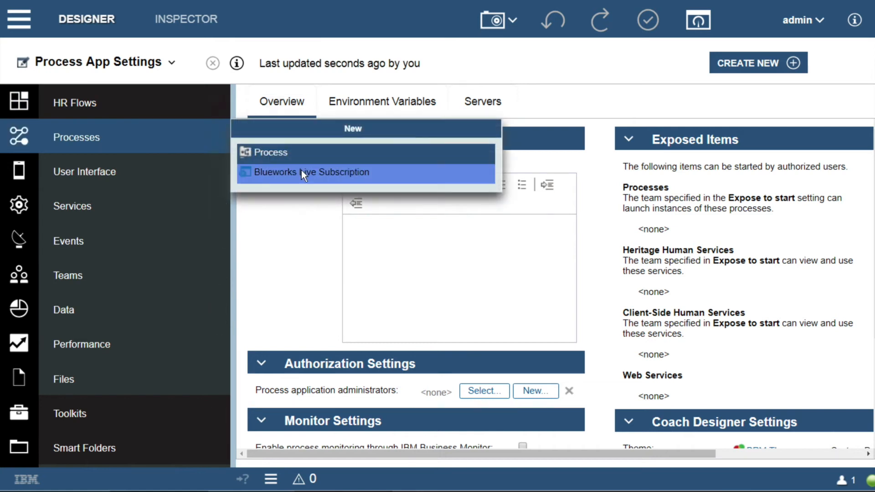
pyautogui.click(310, 173)
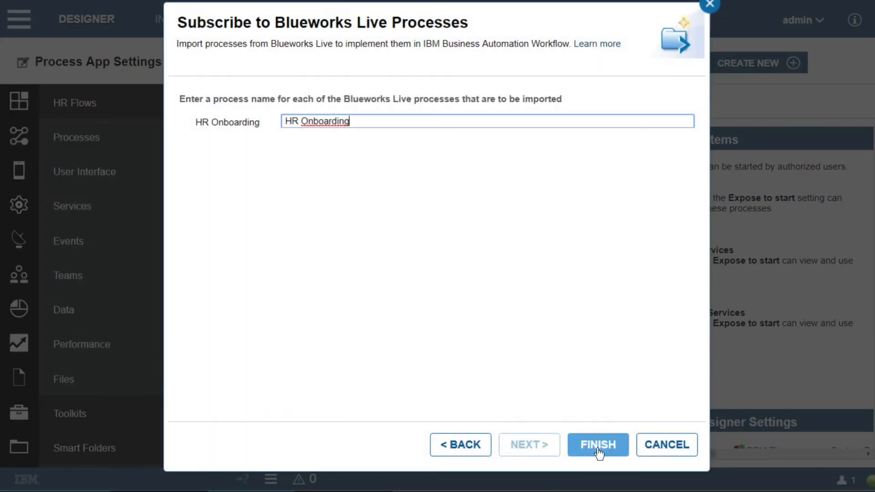
pyautogui.click(597, 445)
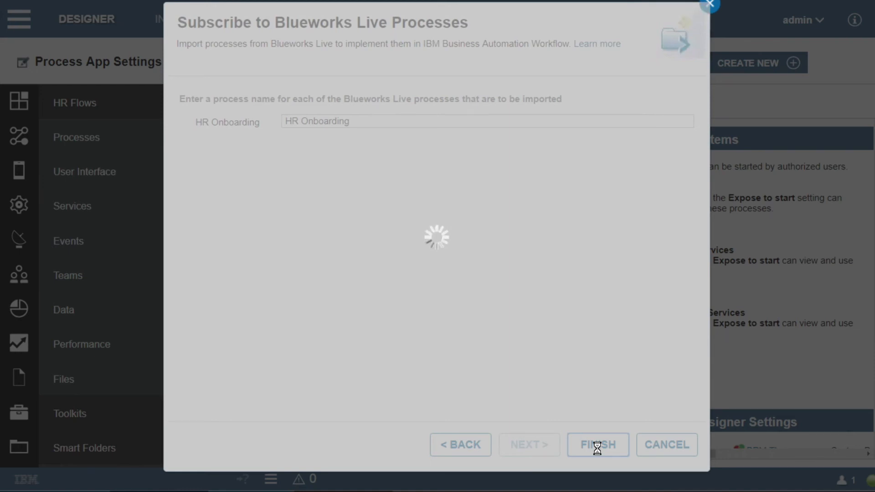
pyautogui.click(597, 445)
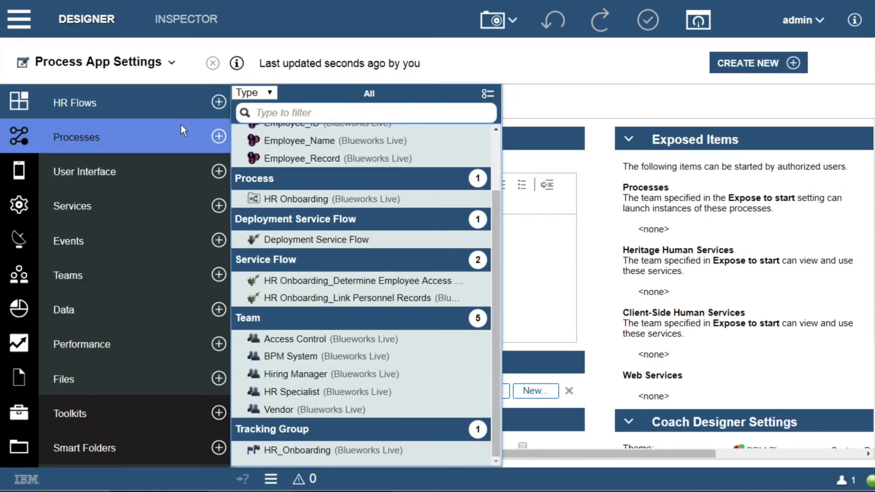
# Run Select or Enter Employee from the HR Onboarding diagram and complete it with employee record 1234.
pyautogui.click(296, 198)
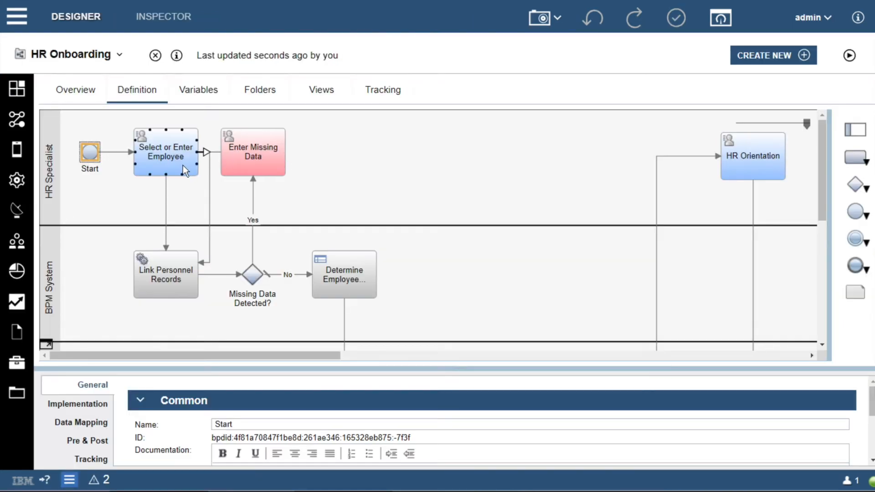
pyautogui.click(165, 153)
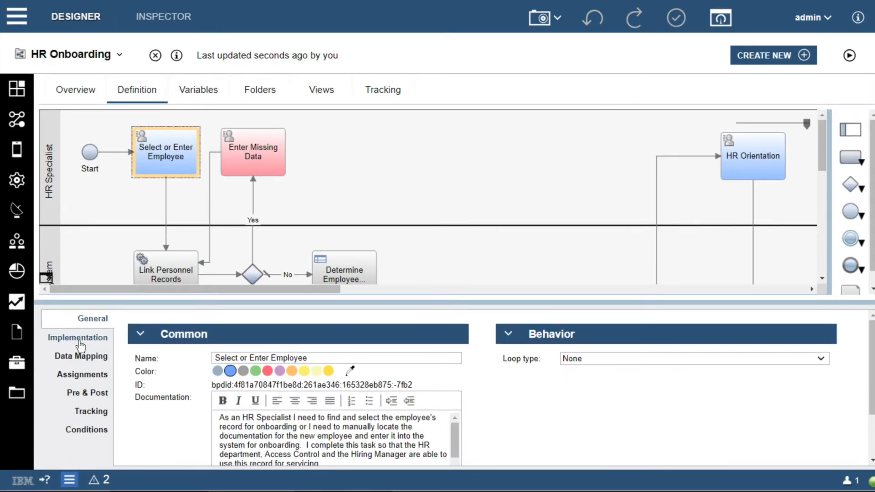
pyautogui.click(78, 337)
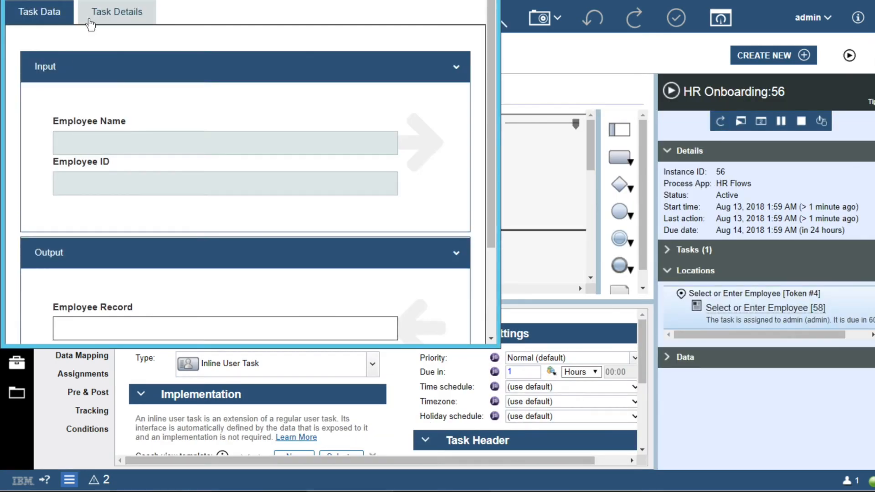
pyautogui.moveTo(489, 247)
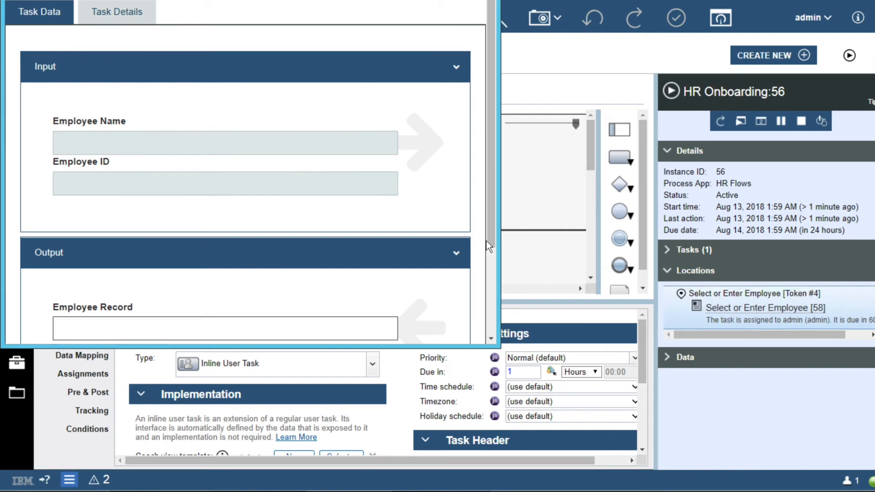
pyautogui.write('1234')
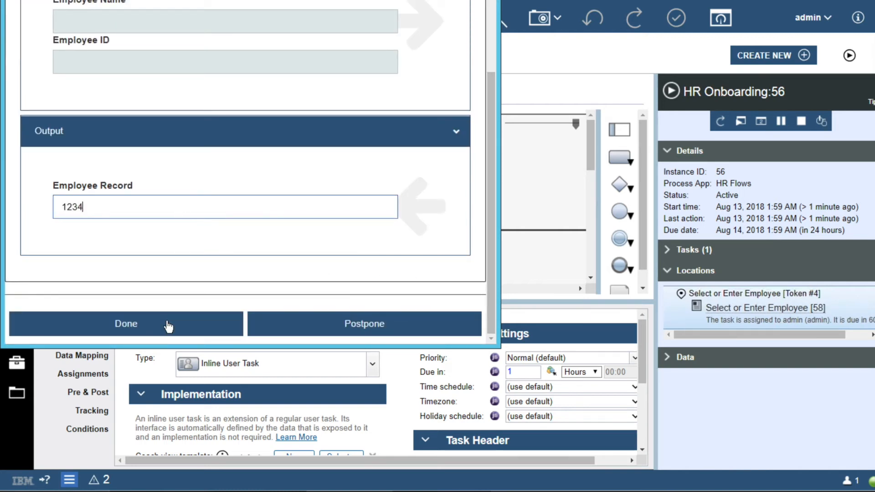
pyautogui.click(126, 324)
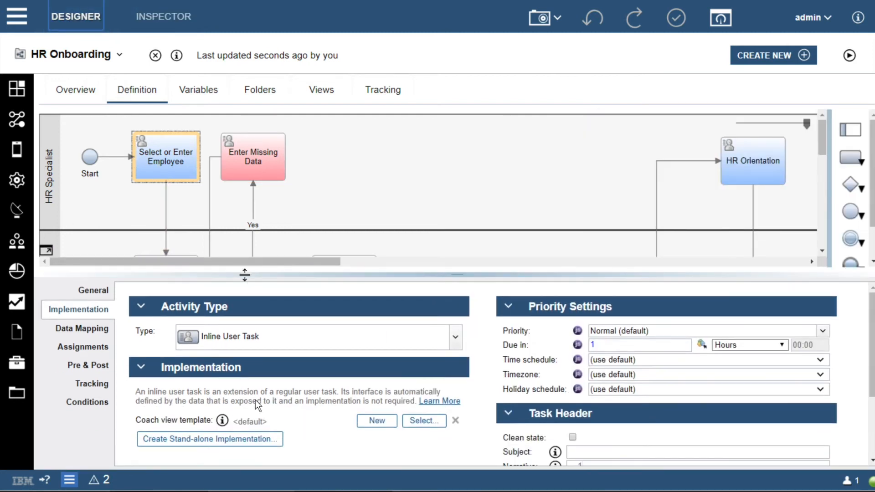
# Create a dedicated Select or Enter Employee coach and make Employee Record required.
pyautogui.click(376, 421)
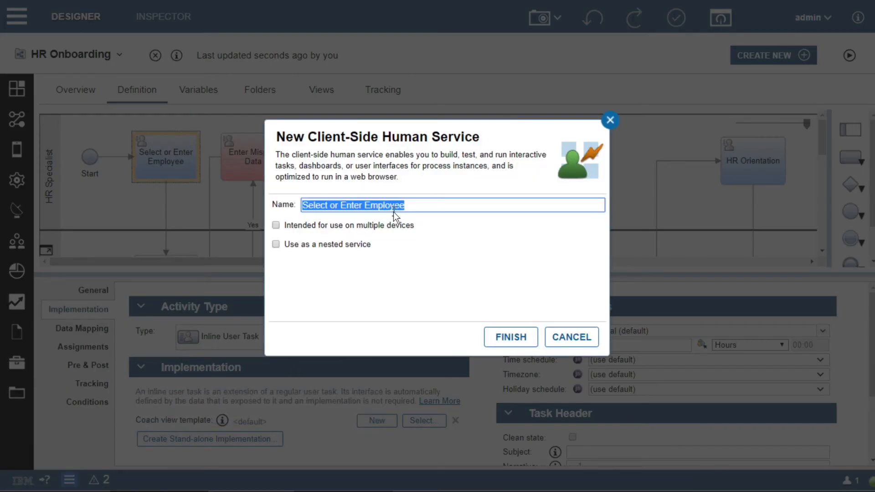
pyautogui.click(510, 336)
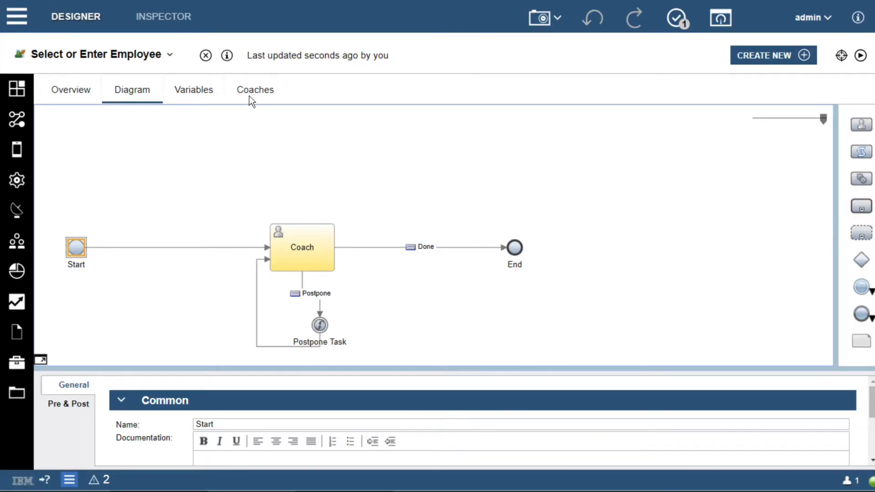
pyautogui.click(256, 90)
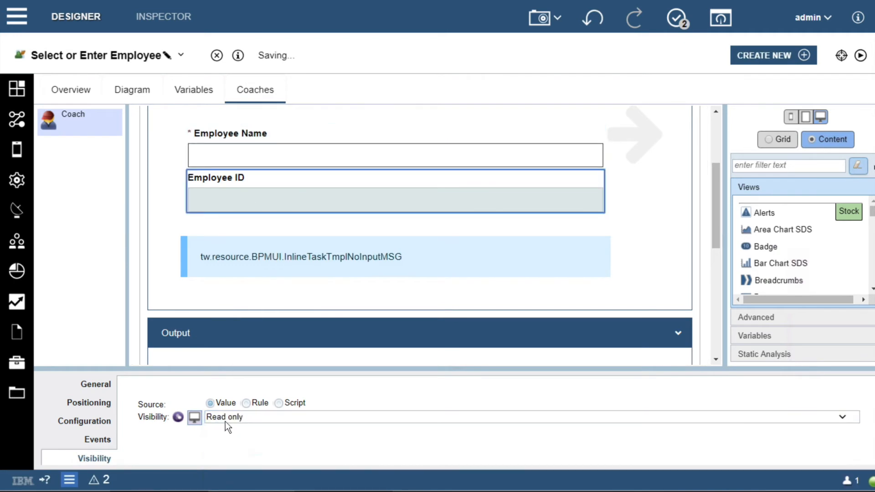
pyautogui.scroll(-3)
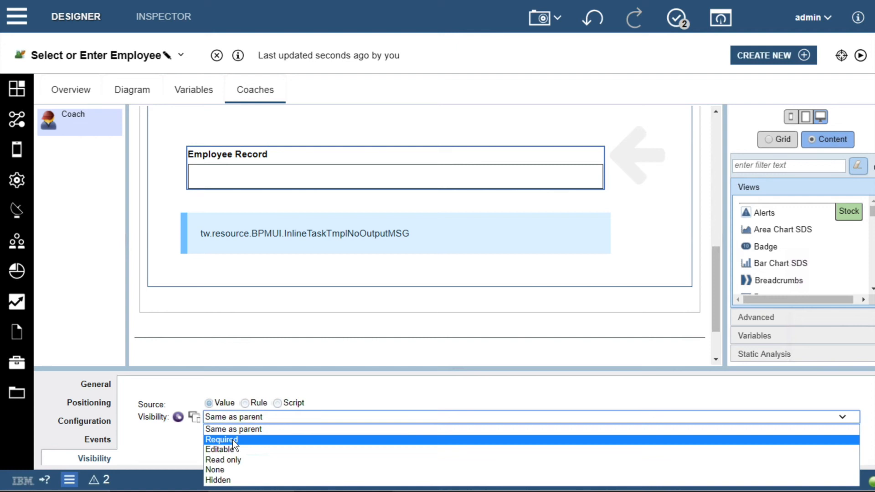
pyautogui.click(222, 440)
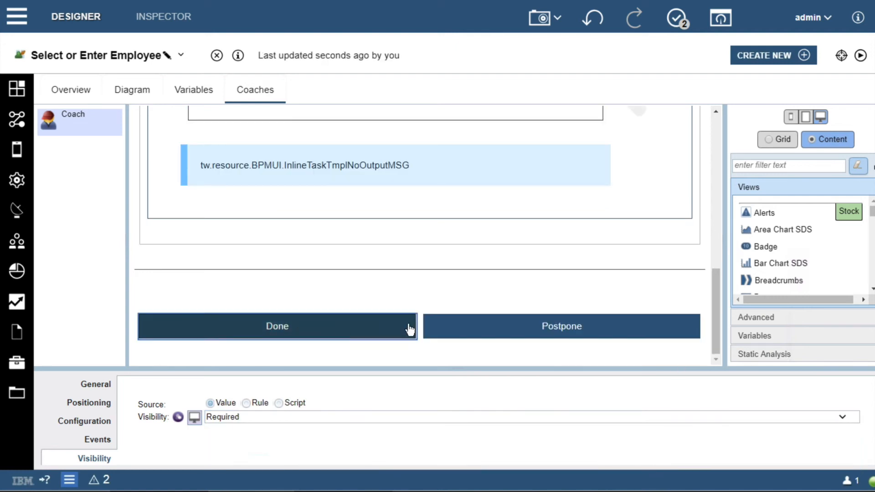
# Style the Done button Success, rounded and large, Postpone as Warning, and preview the coach.
pyautogui.click(84, 421)
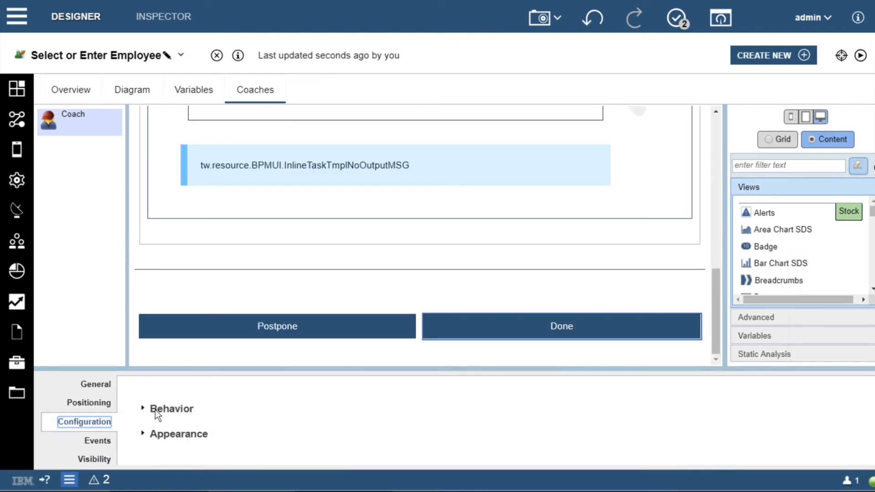
pyautogui.click(178, 434)
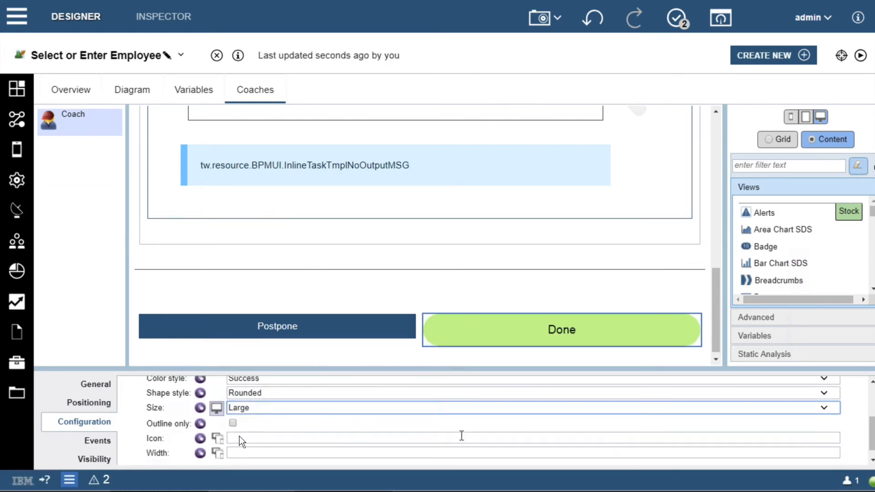
pyautogui.click(278, 326)
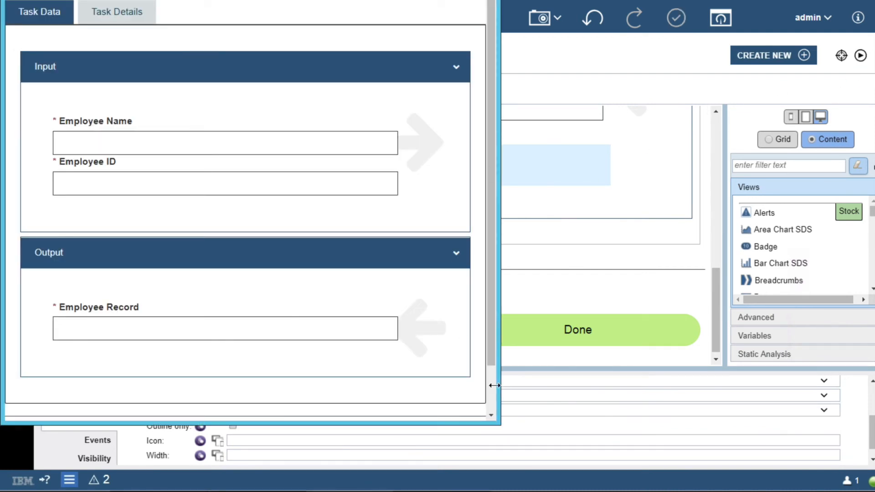
pyautogui.scroll(-3)
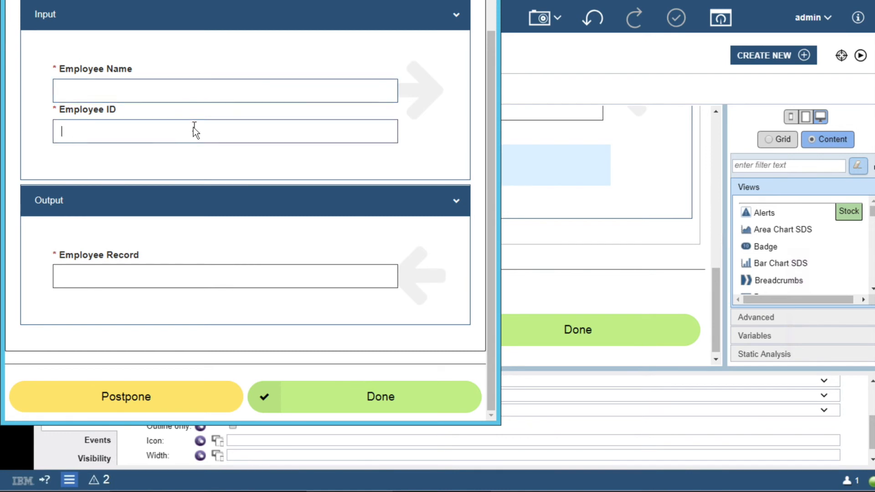
pyautogui.click(171, 54)
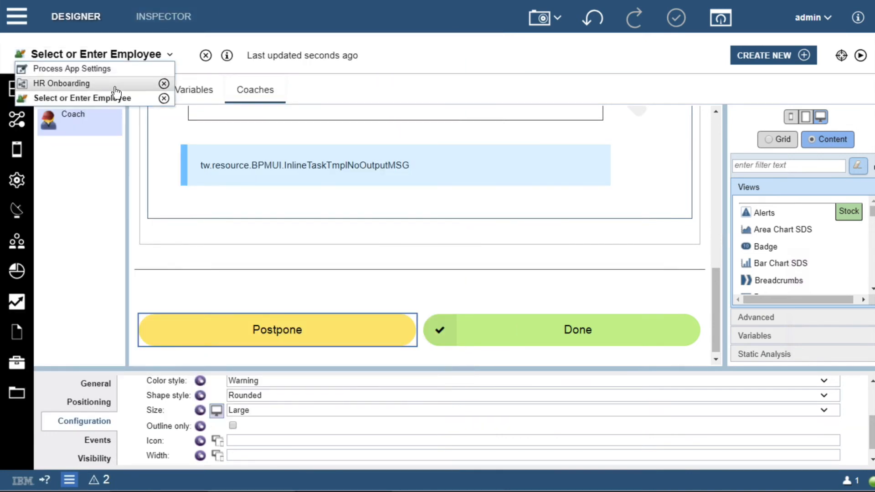
# Complete the running Select or Enter Employee task with name Jeff and record 1234.
pyautogui.click(62, 83)
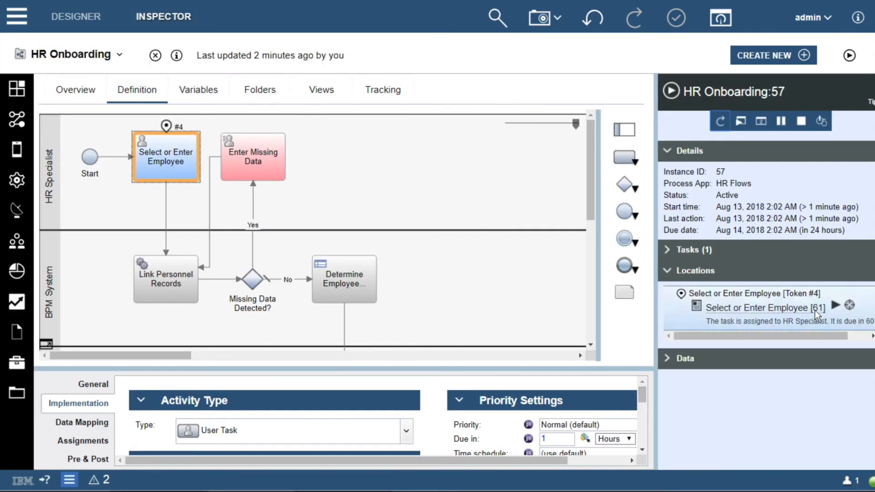
pyautogui.click(836, 306)
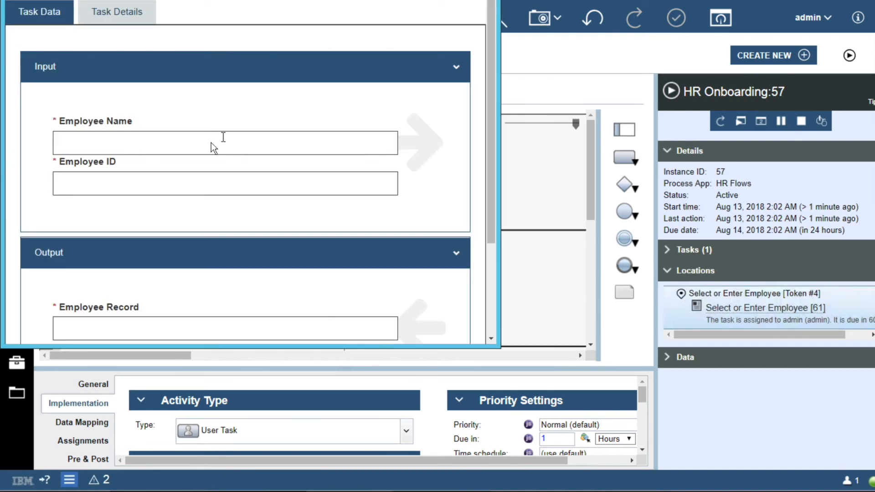
pyautogui.write('Jeff')
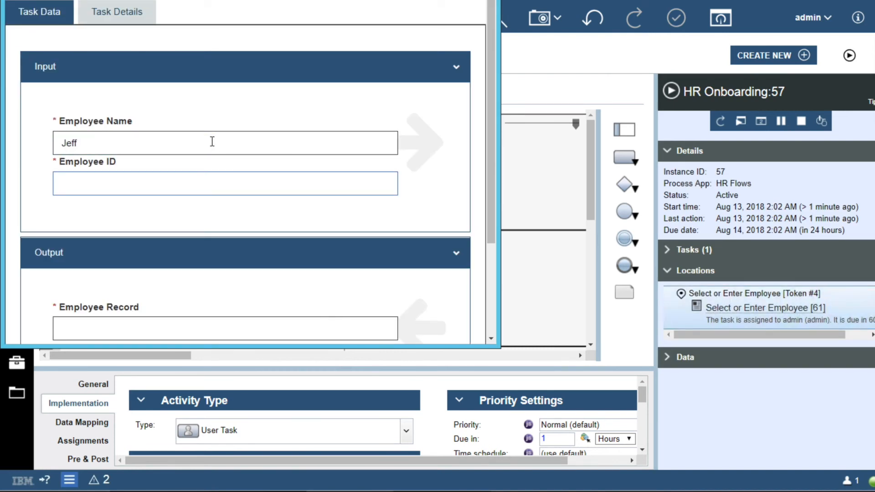
pyautogui.click(456, 67)
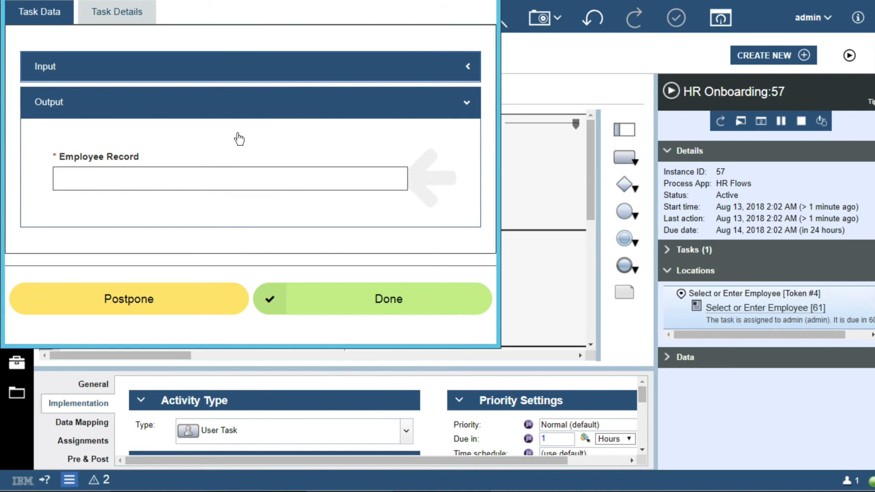
pyautogui.write('1234')
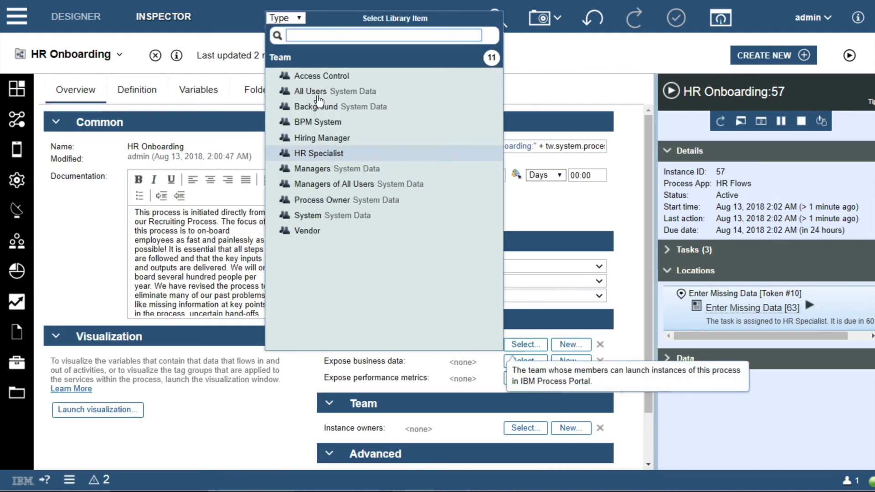
# Expose HR Onboarding so the HR Specialist team can start it.
pyautogui.click(312, 91)
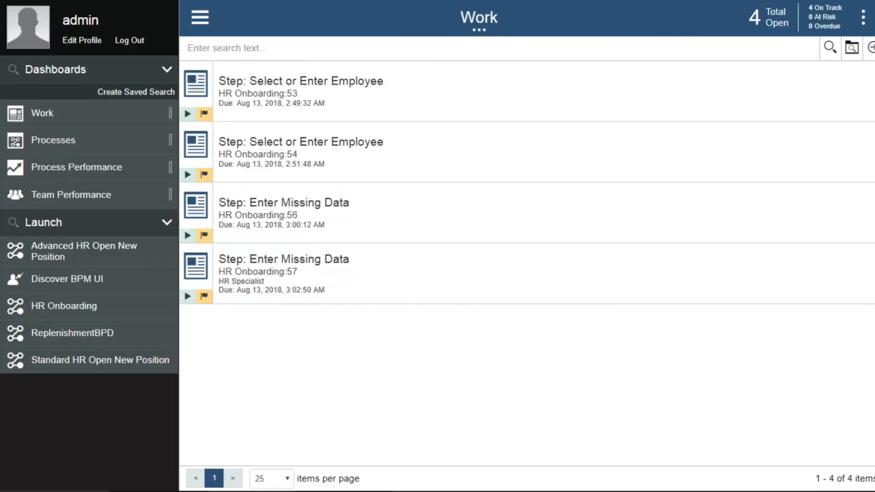
pyautogui.moveTo(109, 208)
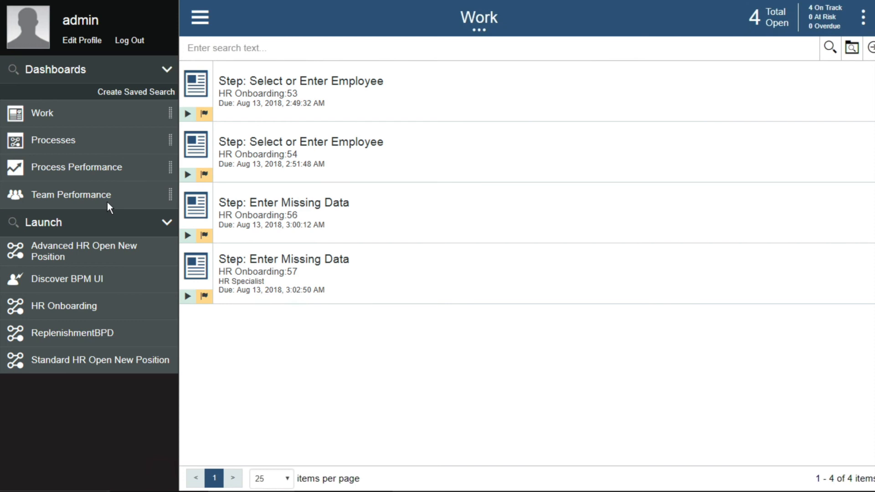
# Launch HR Onboarding from Process Portal and view the diagram of new instance HR Onboarding:58.
pyautogui.click(64, 306)
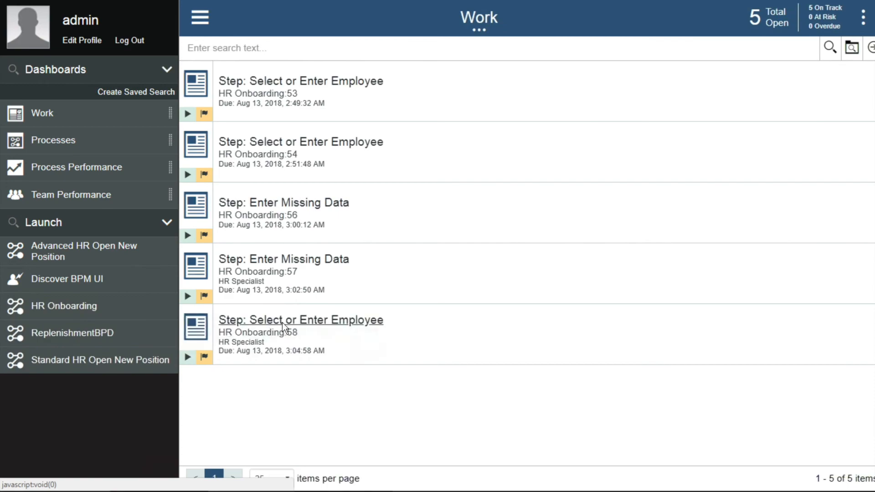
pyautogui.click(300, 320)
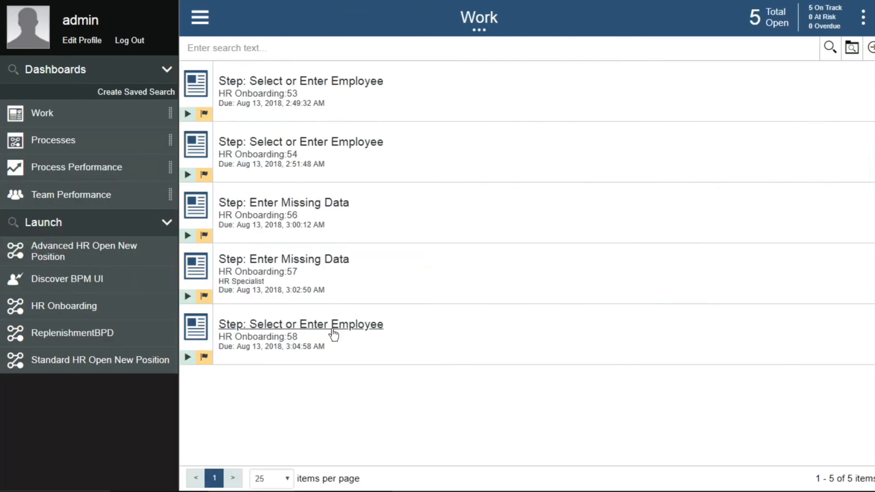
pyautogui.click(300, 325)
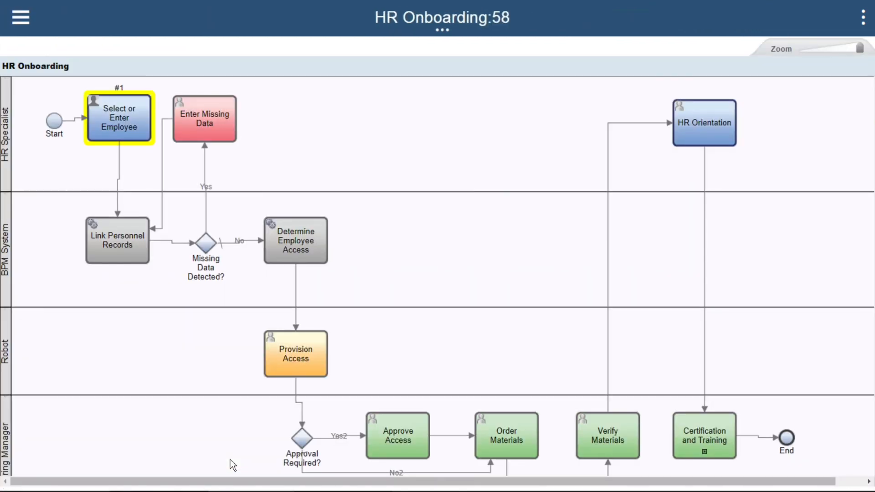
pyautogui.moveTo(441, 37)
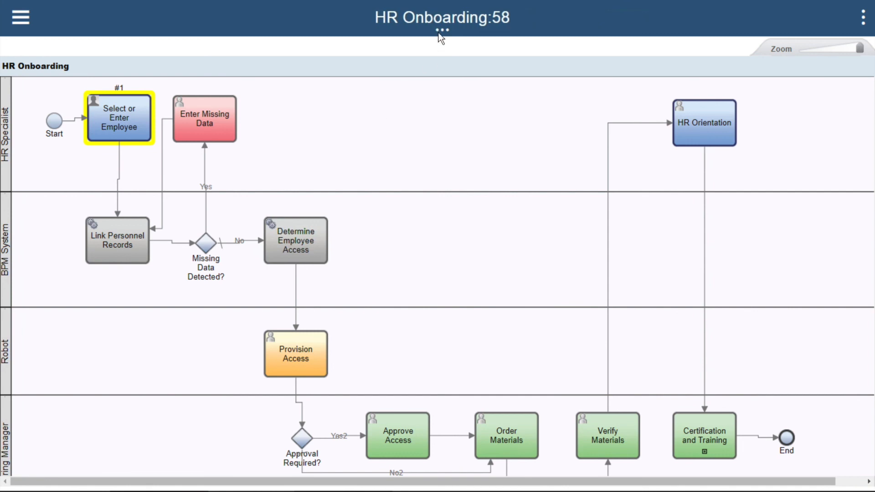